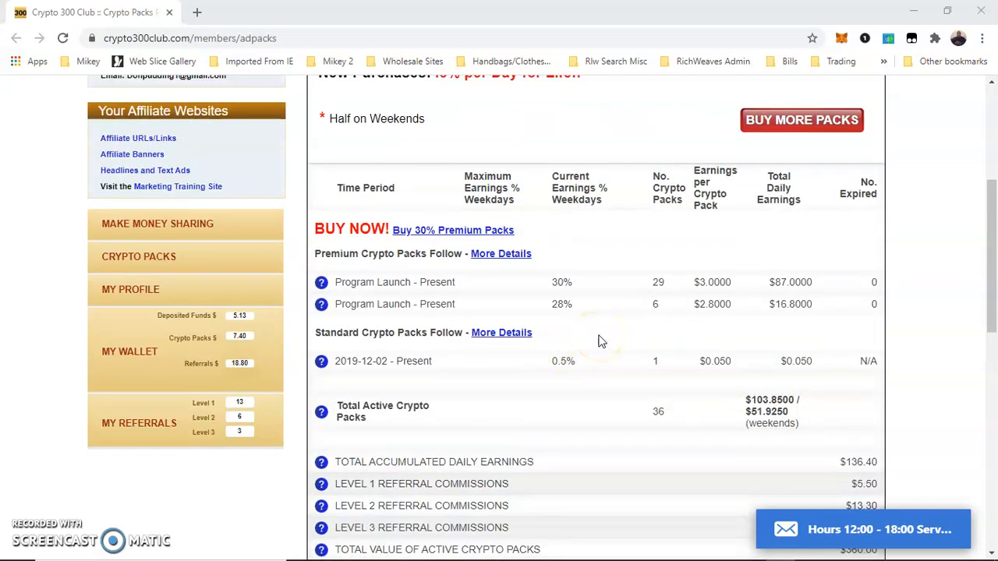
mouse_move(614, 346)
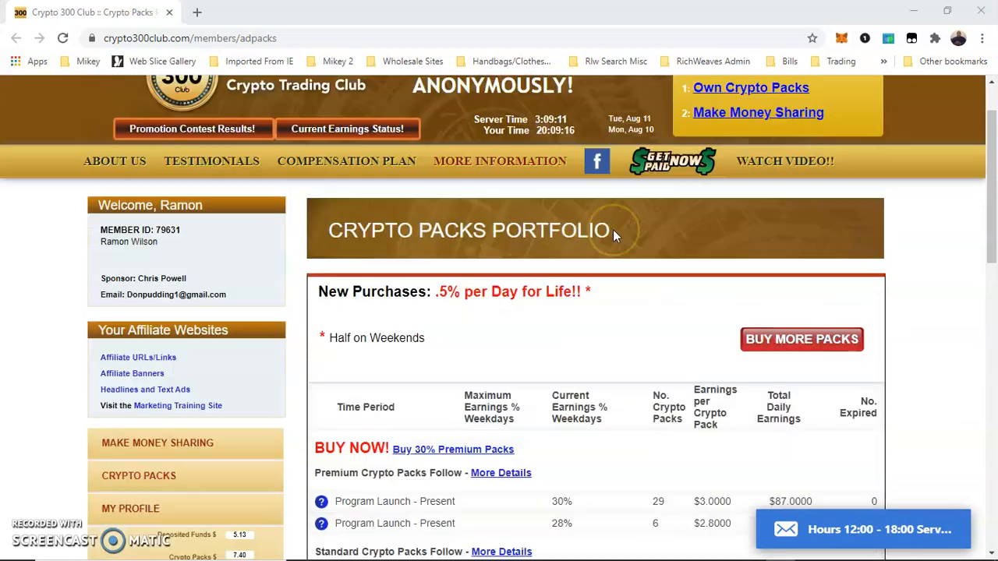
Step: Scroll the member page to the purchases table listing five active crypto packs
scroll("down", 3)
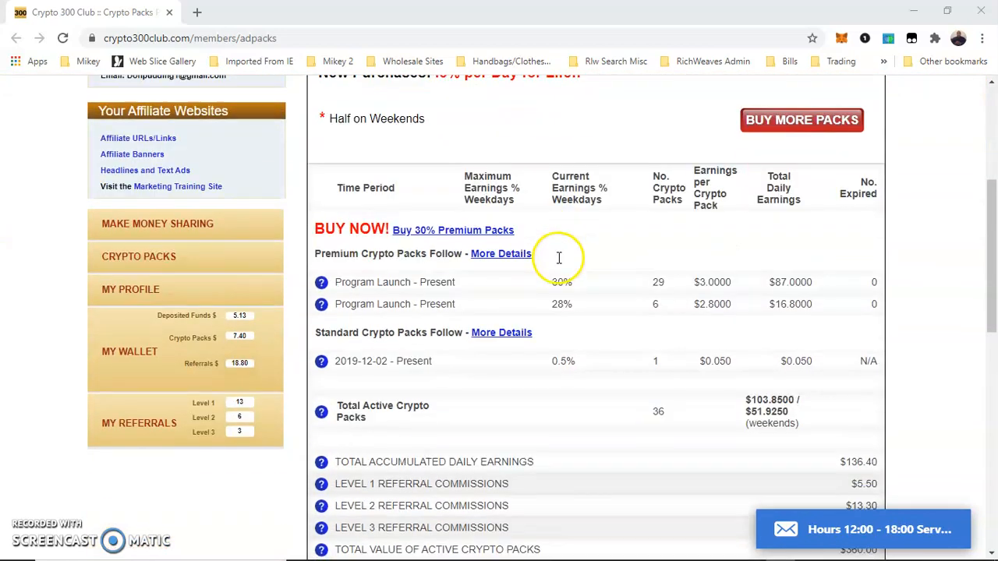
scroll("down", 3)
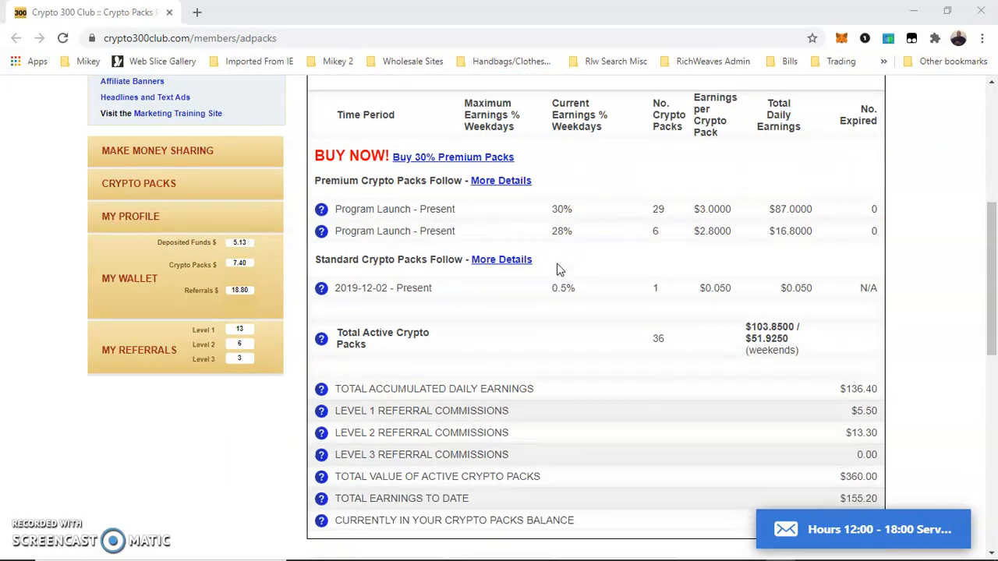
scroll("down", 3)
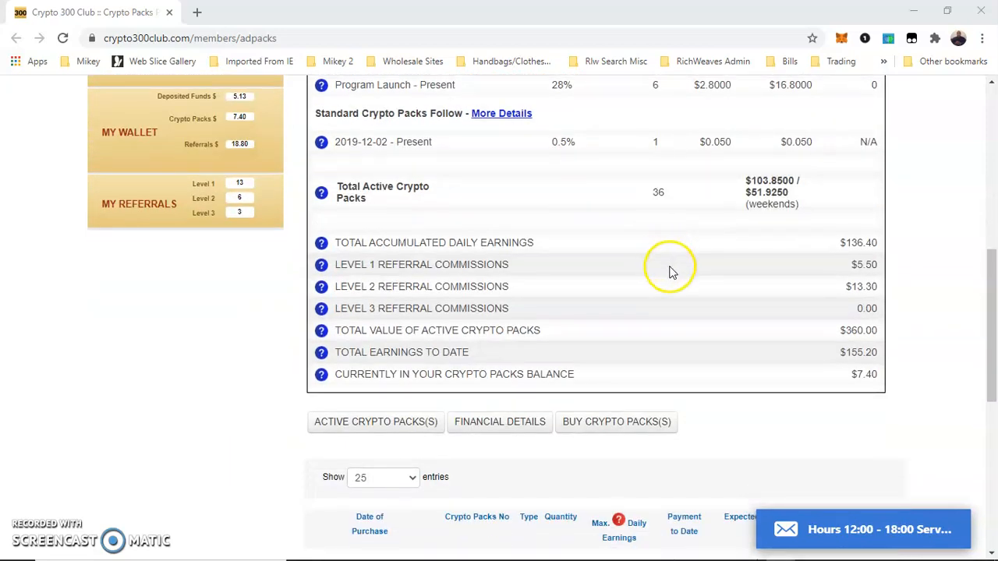
scroll("down", 3)
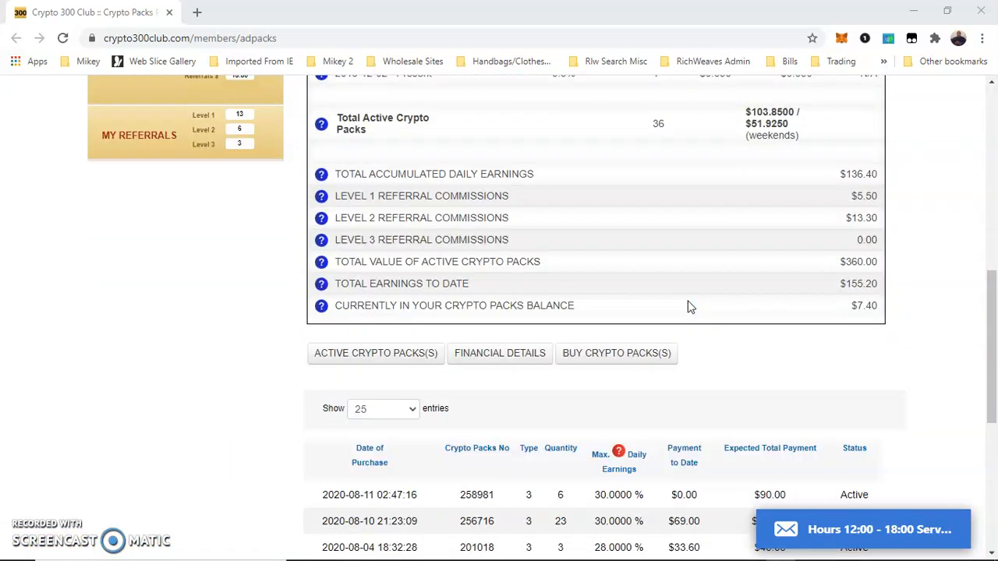
scroll("up", 3)
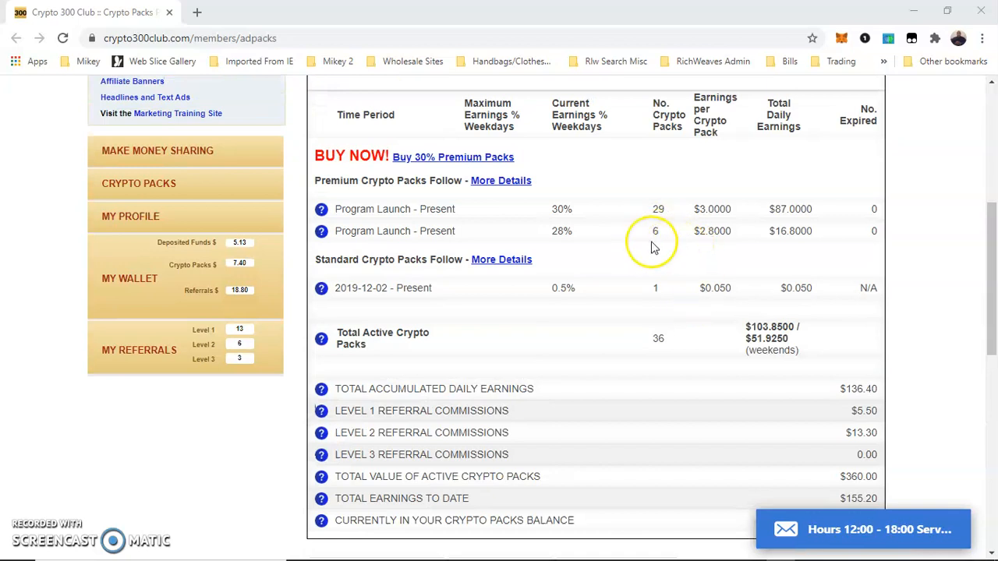
mouse_move(663, 236)
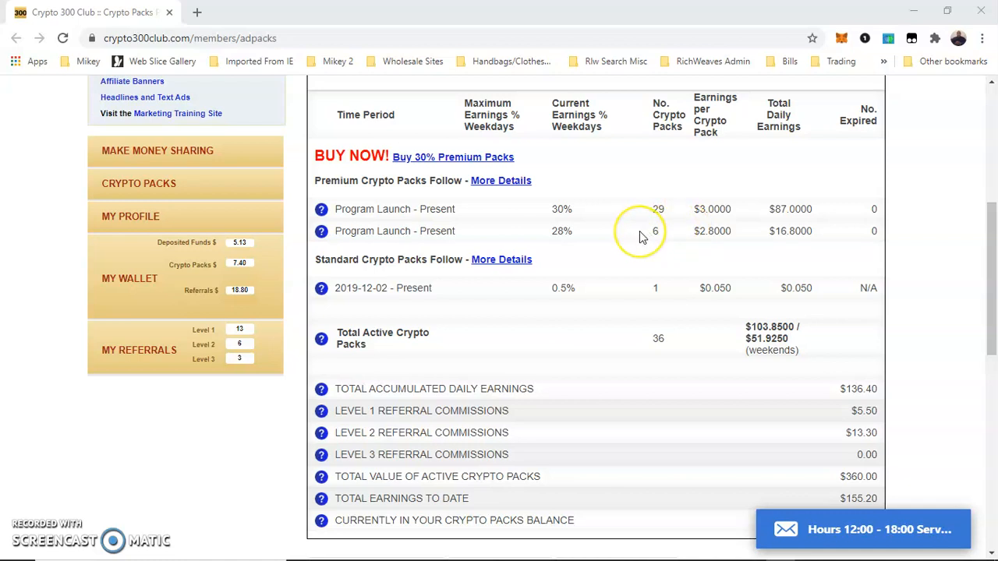
mouse_move(679, 221)
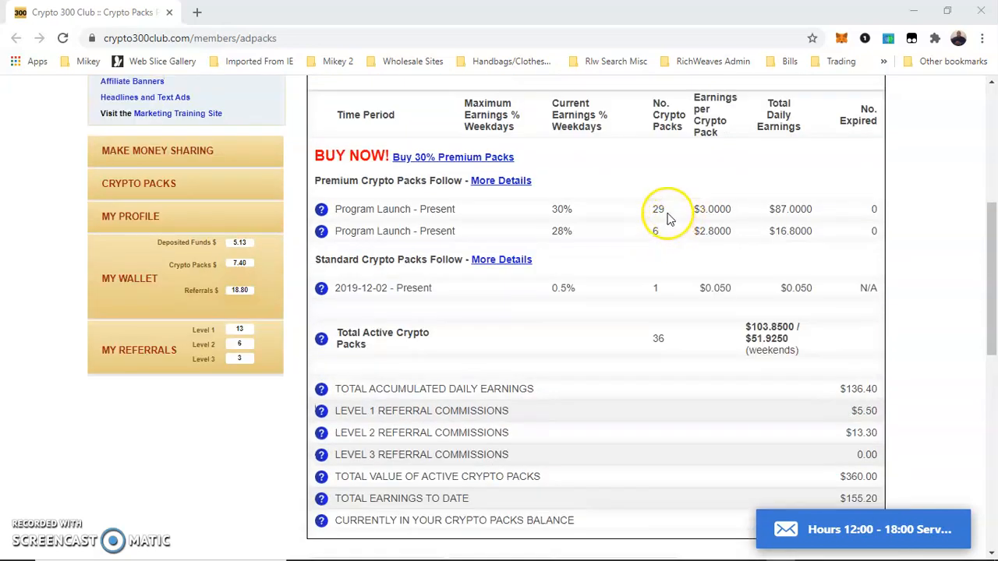
scroll("down", 3)
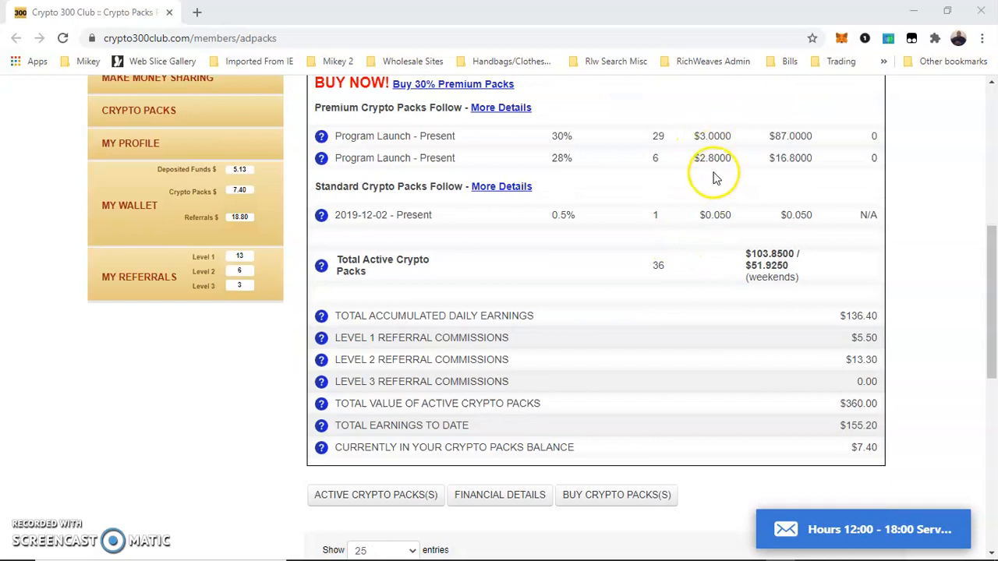
scroll("down", 3)
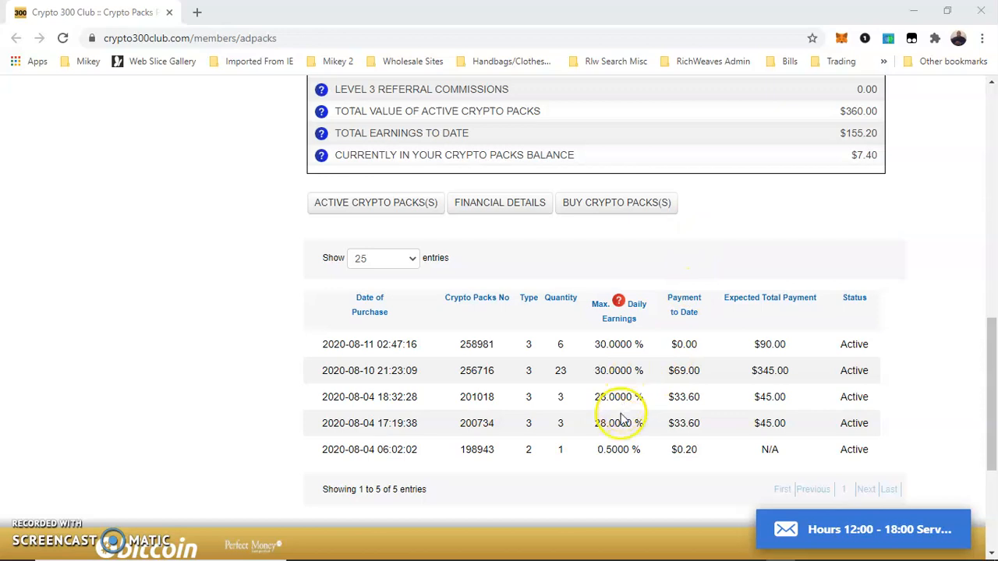
mouse_move(657, 405)
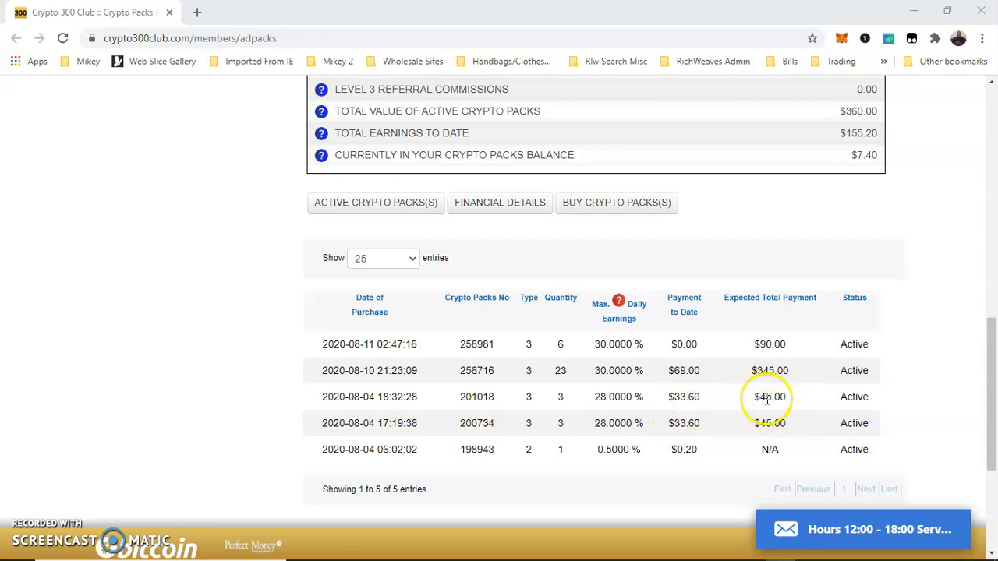
mouse_move(751, 406)
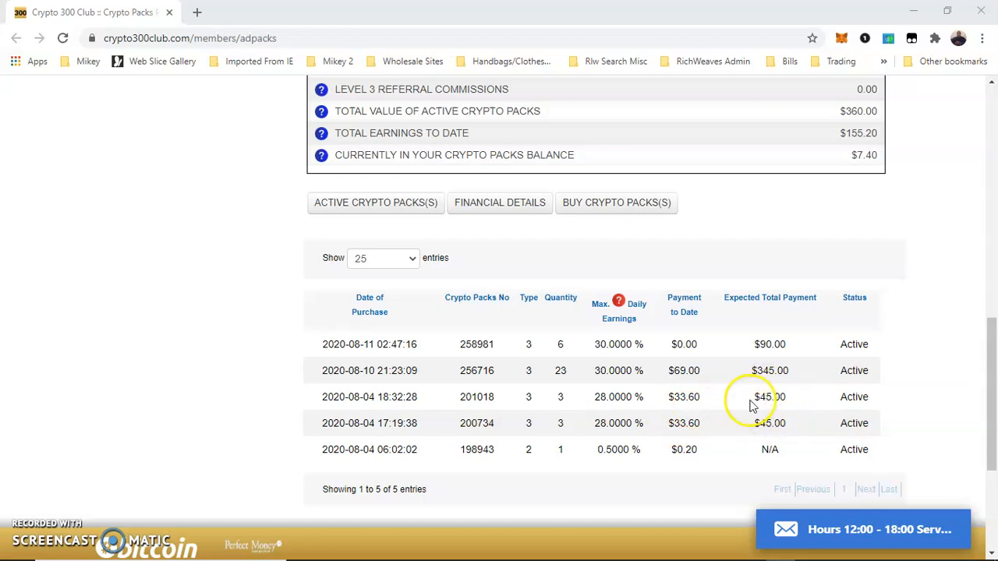
scroll("up", 3)
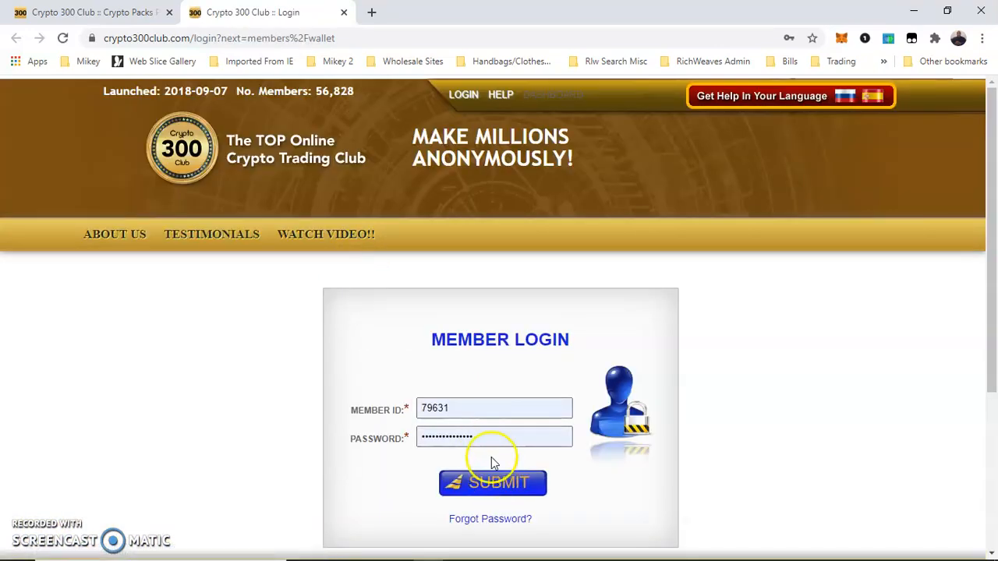
Step: Submit the filled member ID and password to load the My Wallet page
left_click(492, 483)
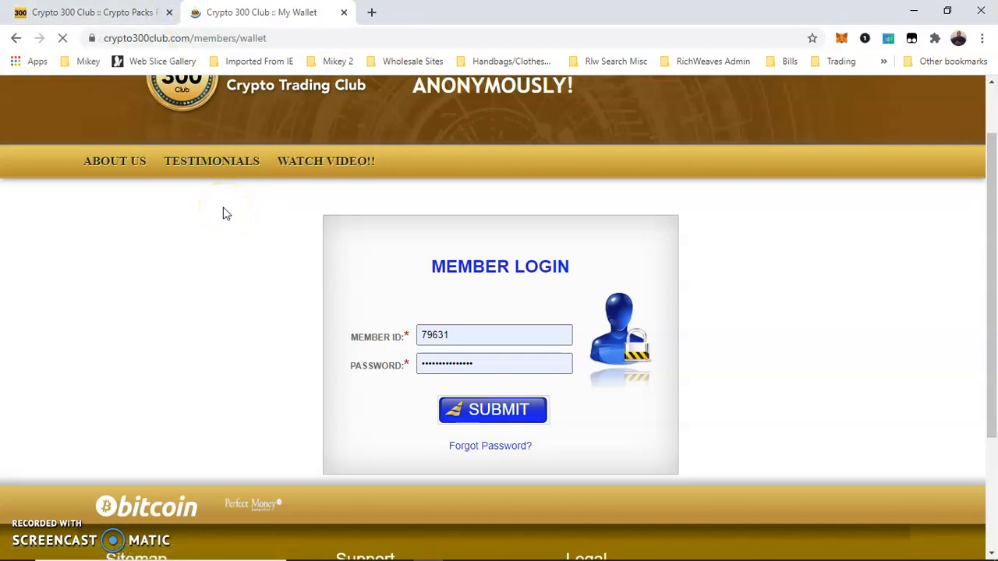
left_click(492, 410)
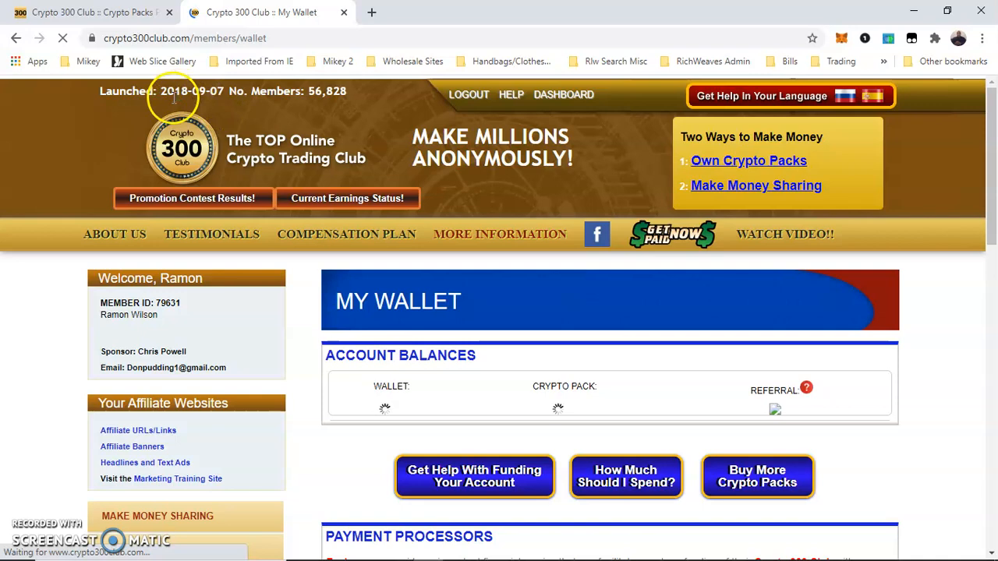
mouse_move(866, 319)
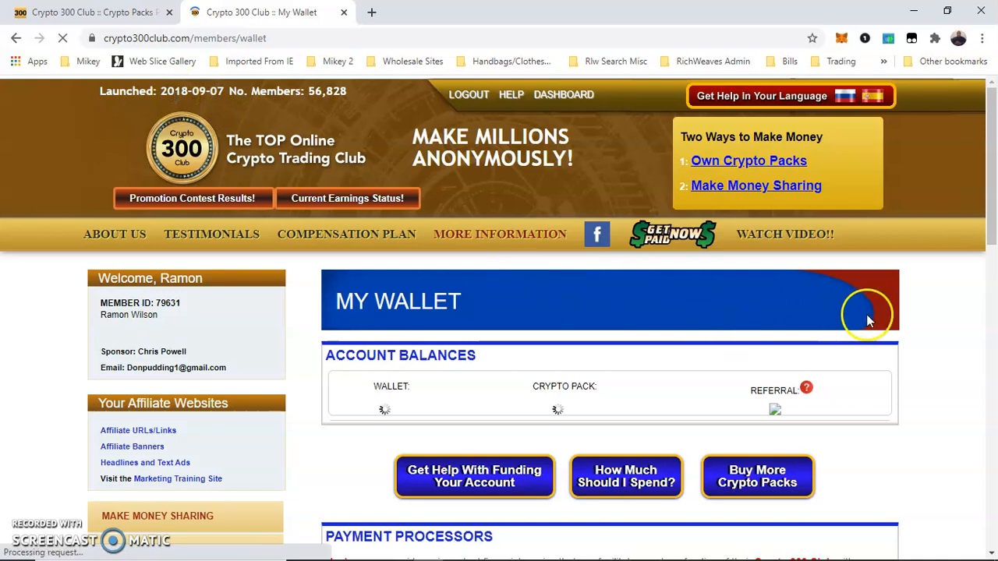
Step: Scroll My Wallet down to the pending $69.00 Bitcoin withdrawal and recent transactions
scroll("down", 3)
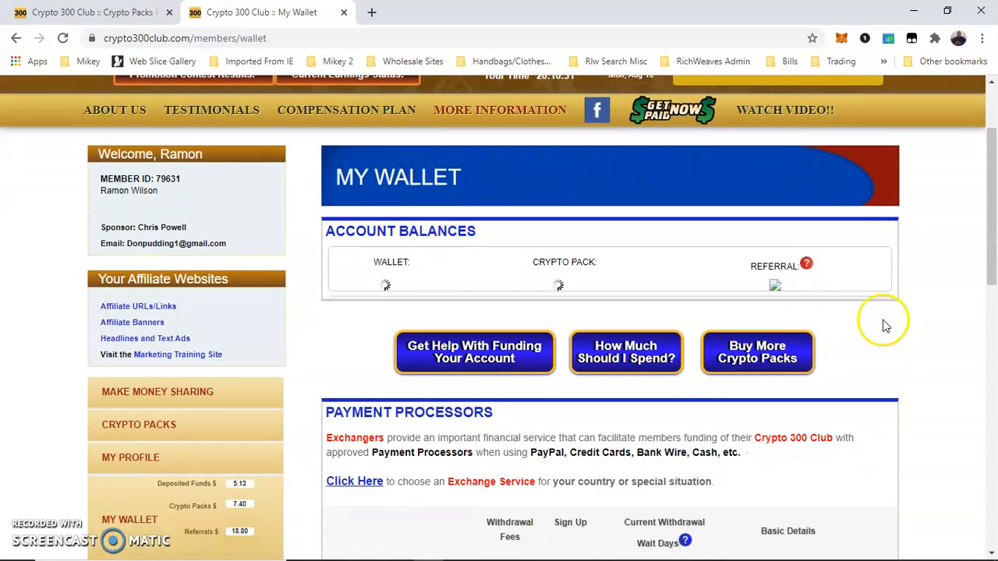
scroll("down", 3)
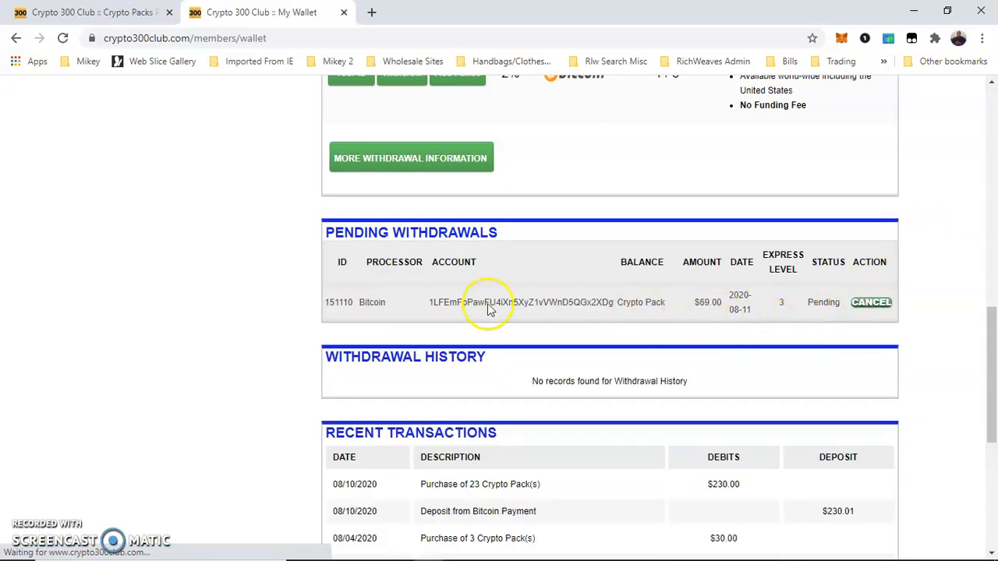
mouse_move(714, 302)
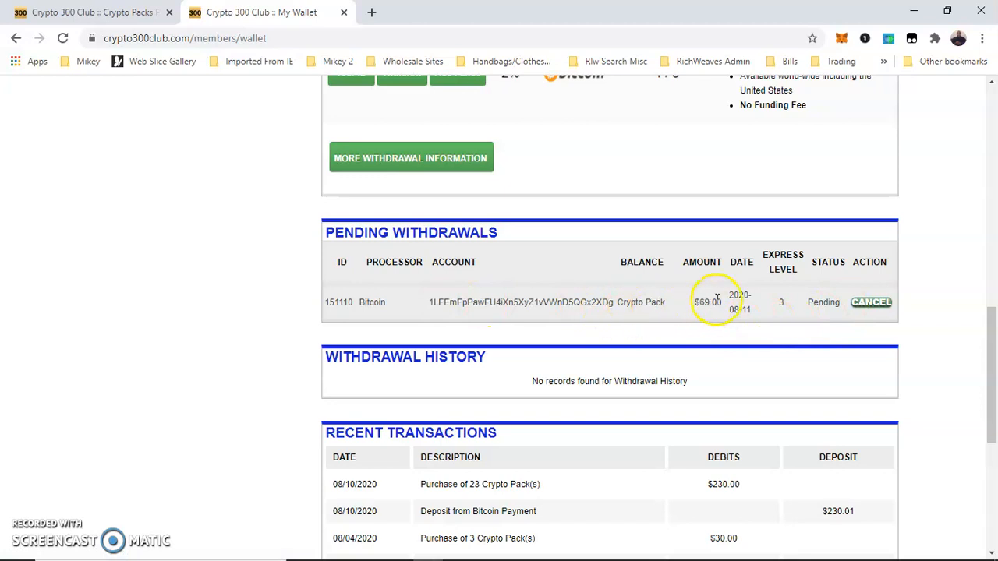
mouse_move(720, 290)
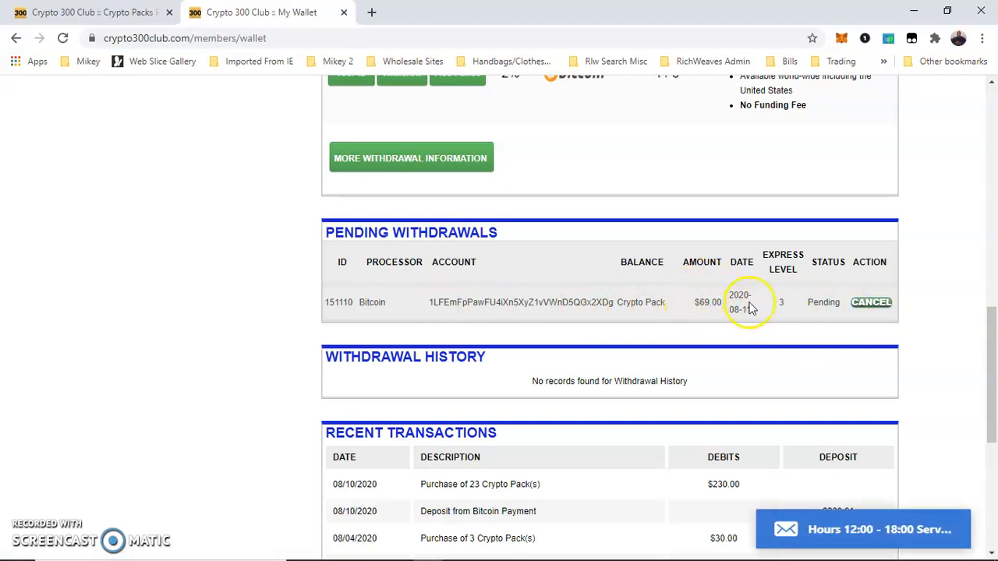
scroll("down", 3)
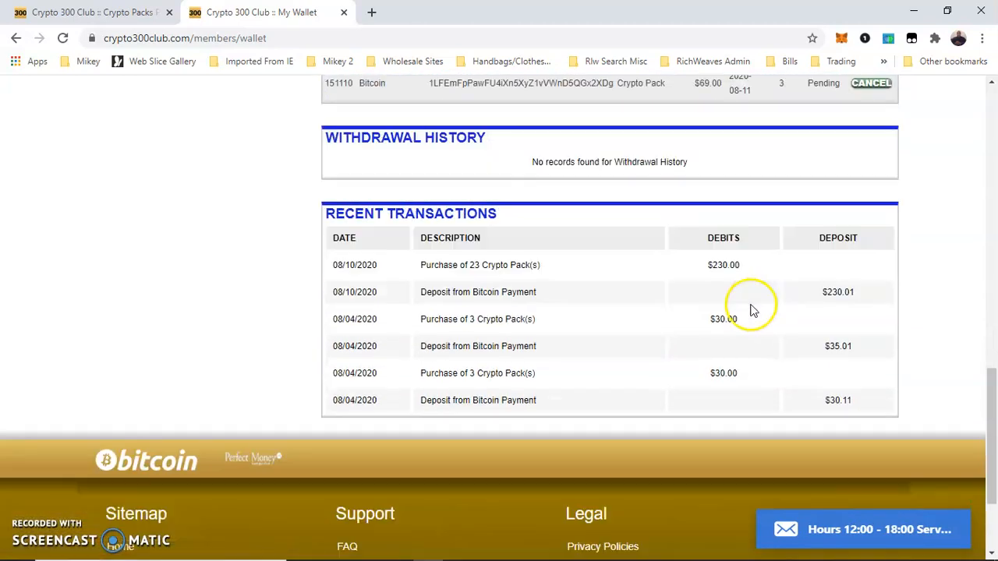
mouse_move(676, 266)
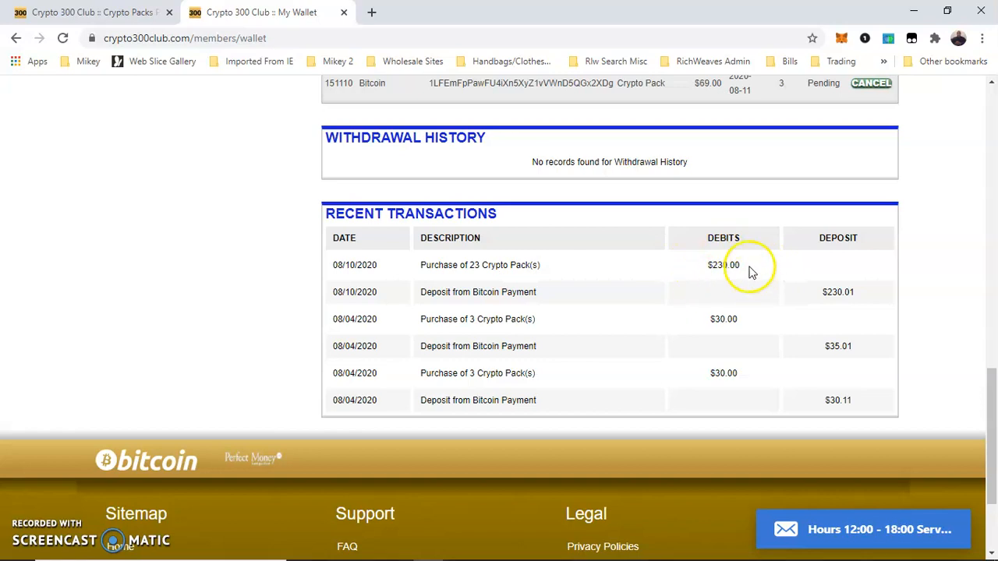
mouse_move(662, 280)
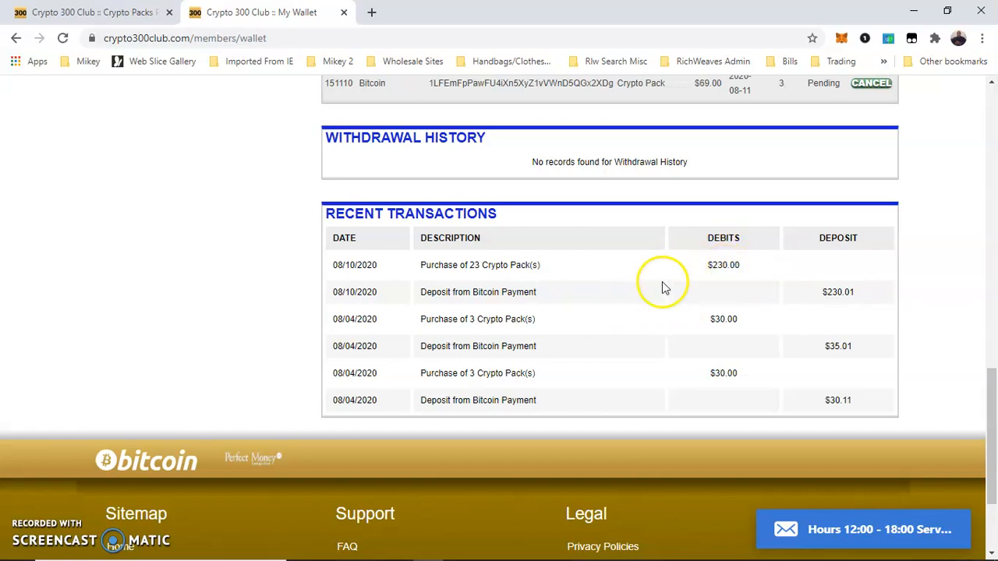
mouse_move(670, 291)
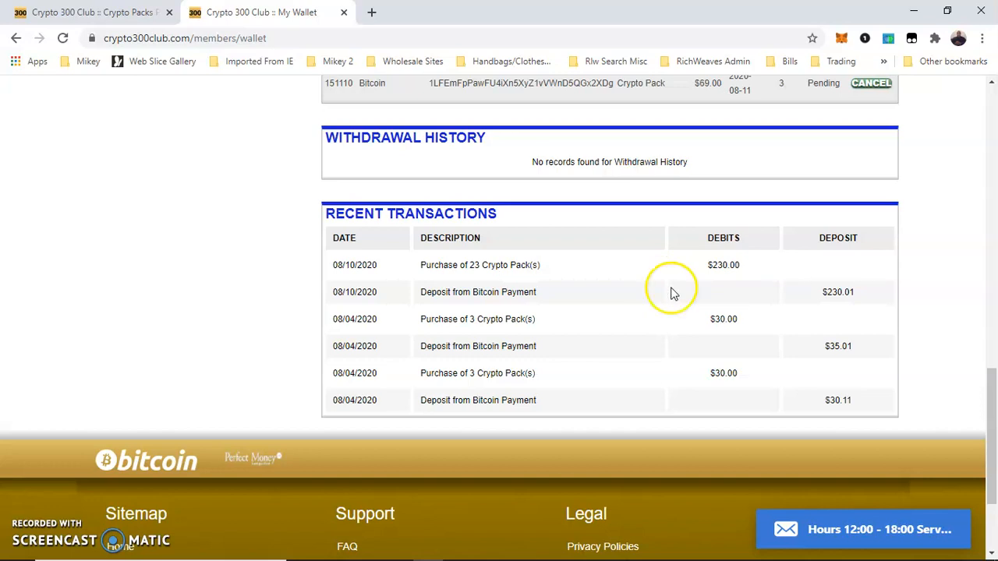
mouse_move(715, 277)
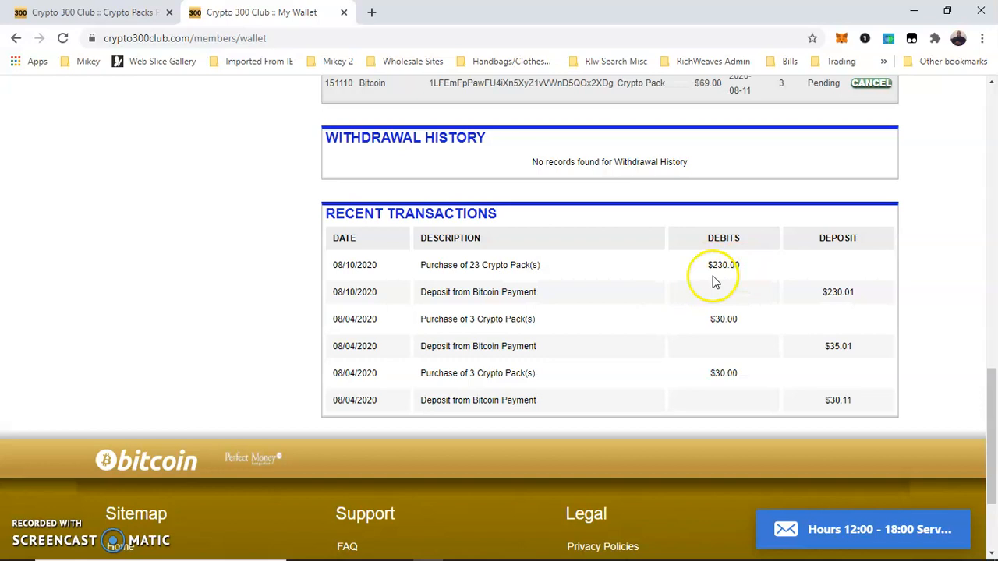
mouse_move(754, 271)
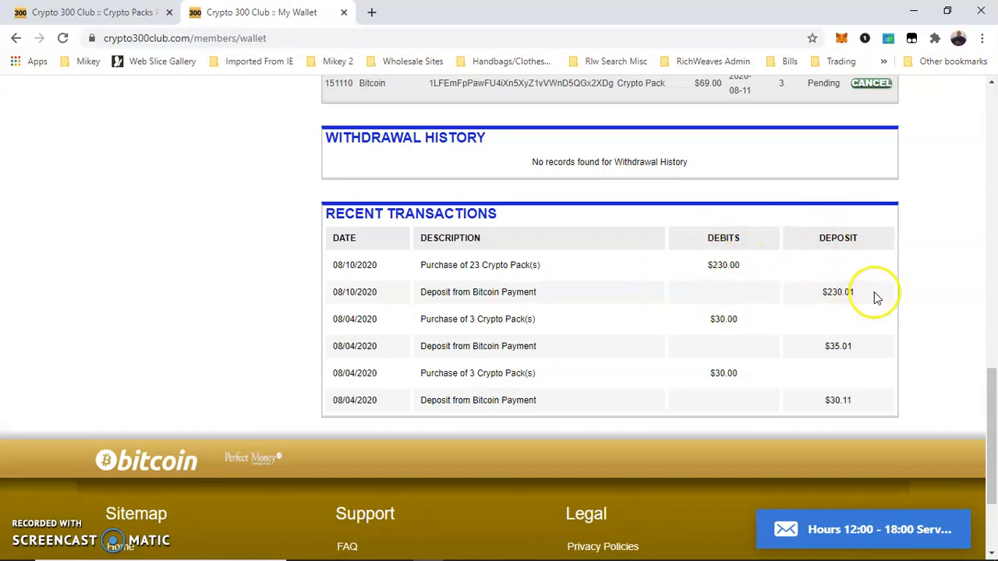
scroll("down", 3)
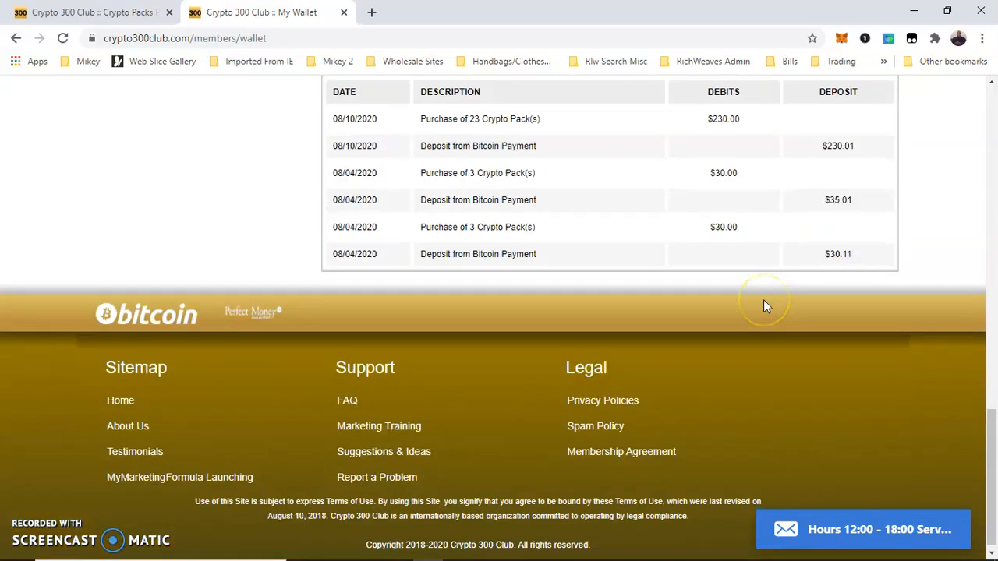
scroll("up", 3)
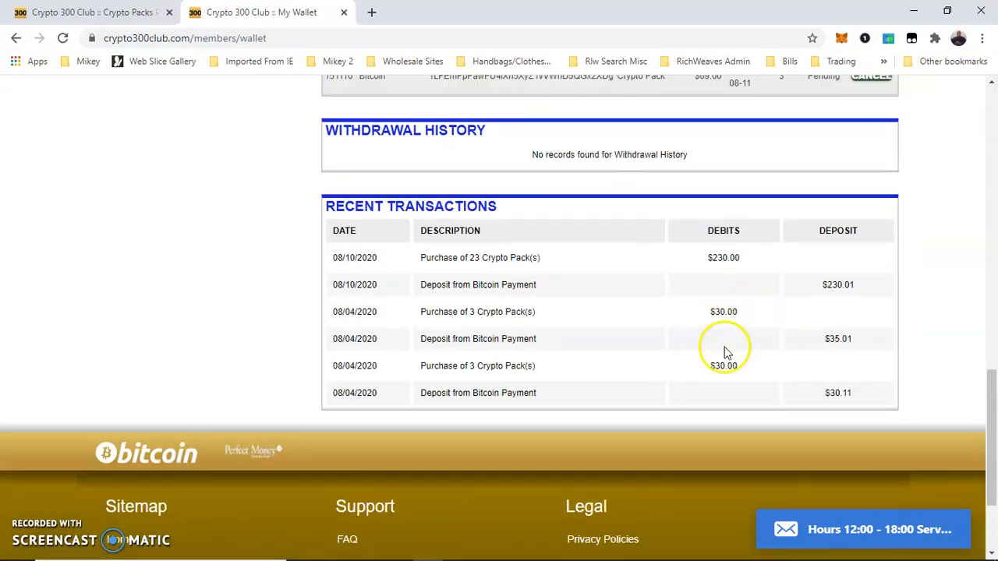
mouse_move(746, 380)
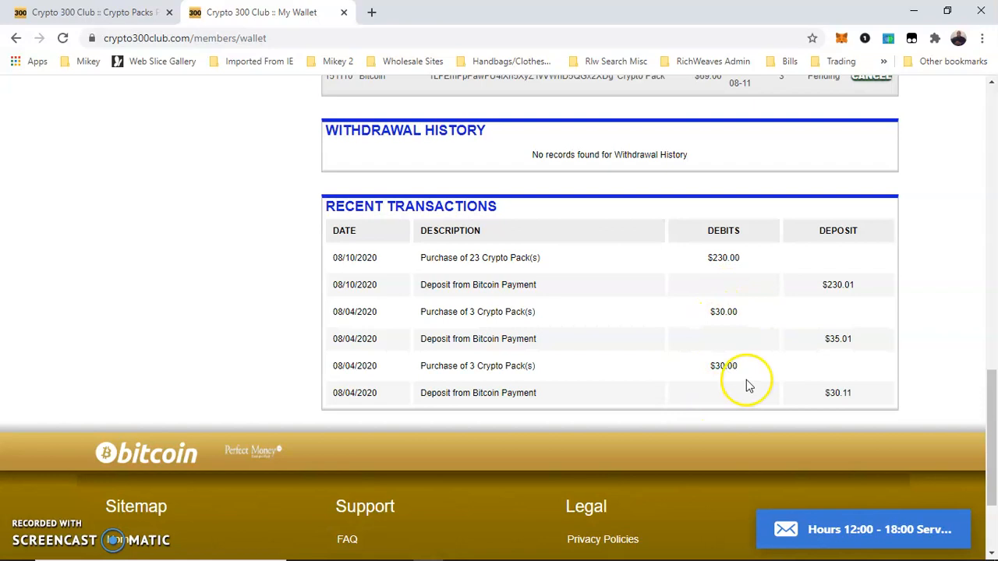
mouse_move(742, 287)
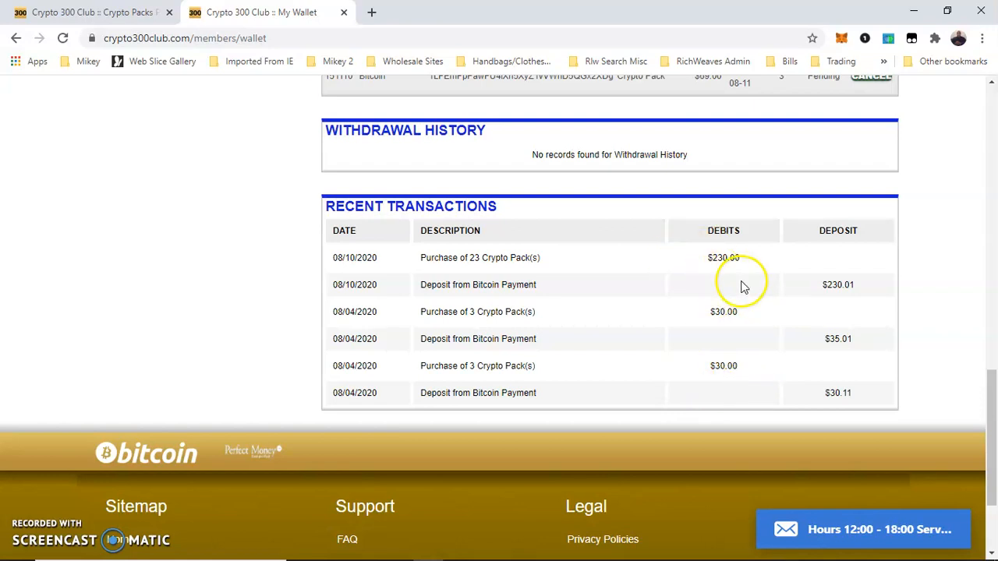
scroll("up", 3)
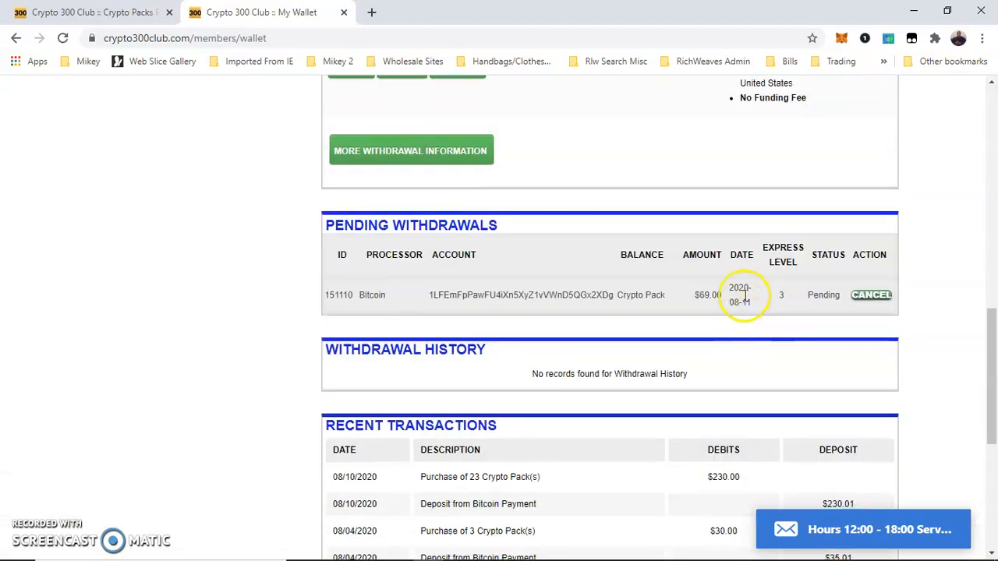
scroll("down", 3)
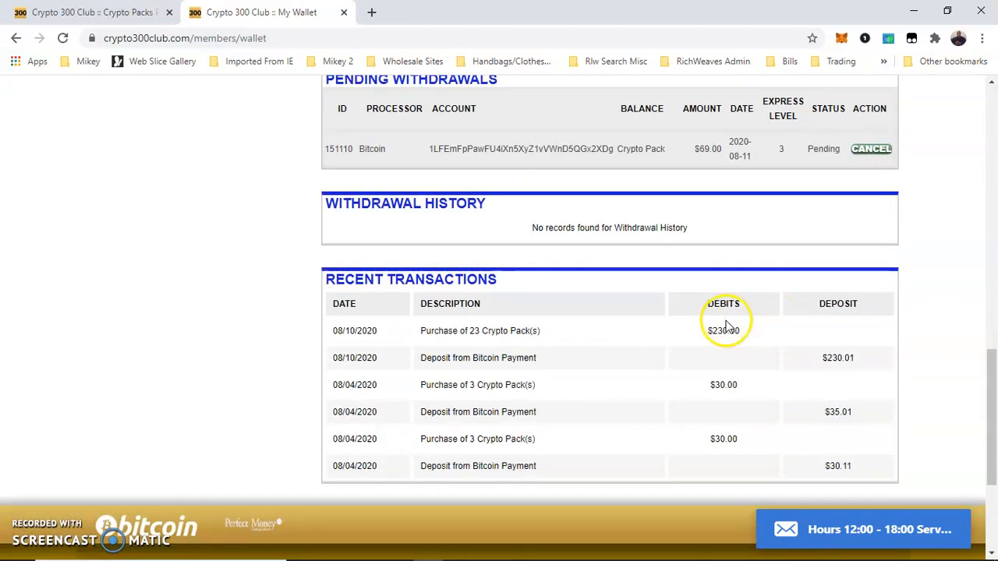
mouse_move(754, 330)
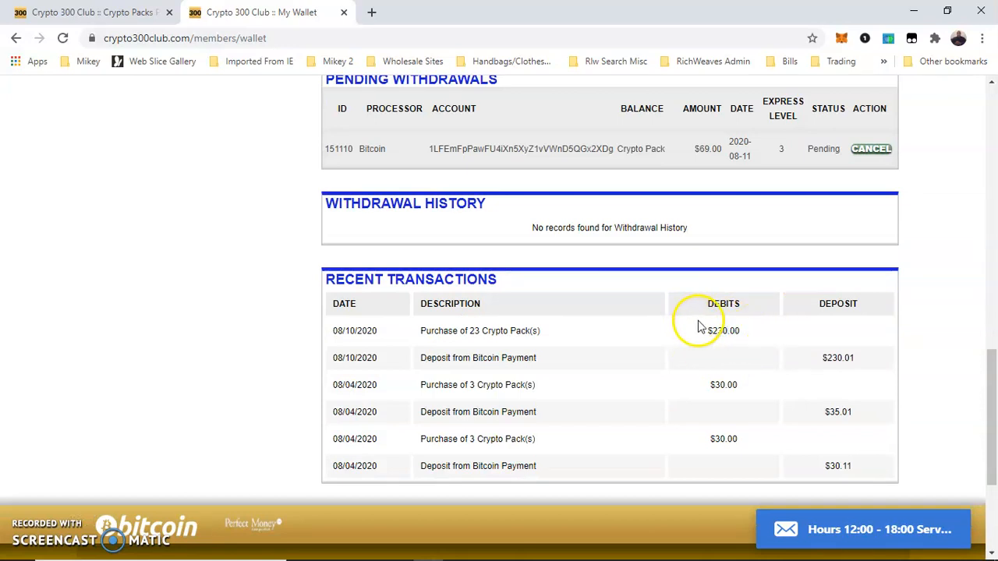
mouse_move(830, 321)
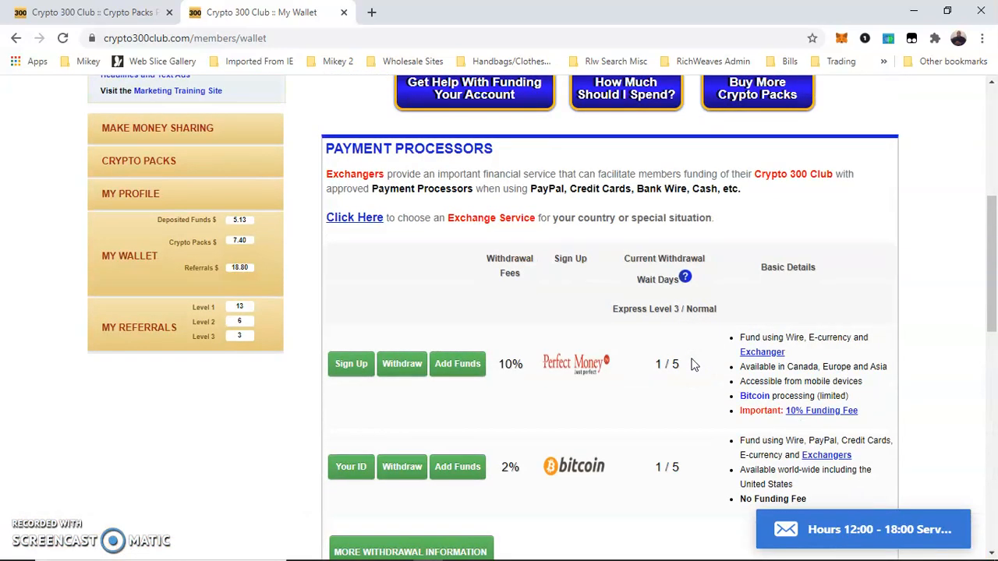
scroll("up", 3)
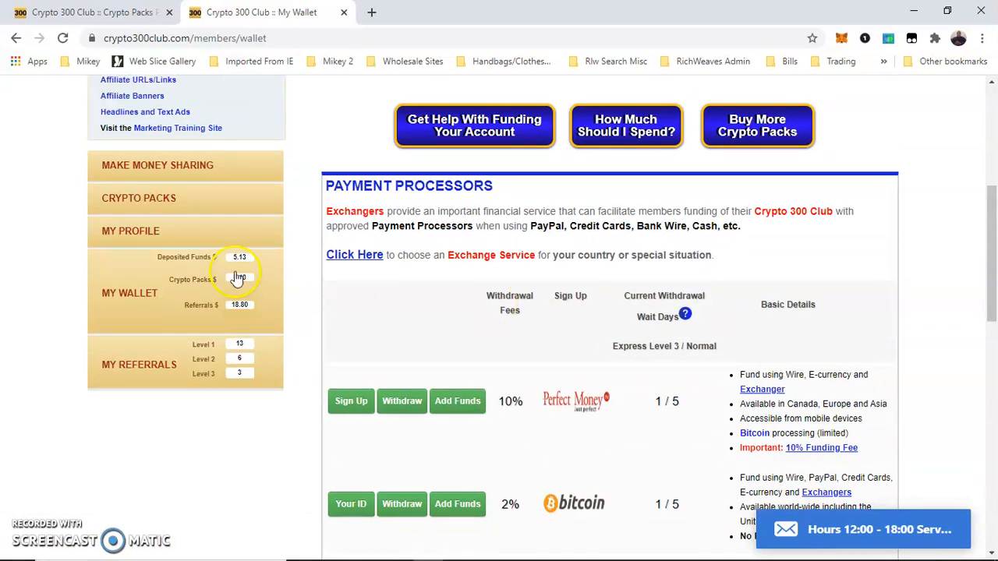
scroll("down", 3)
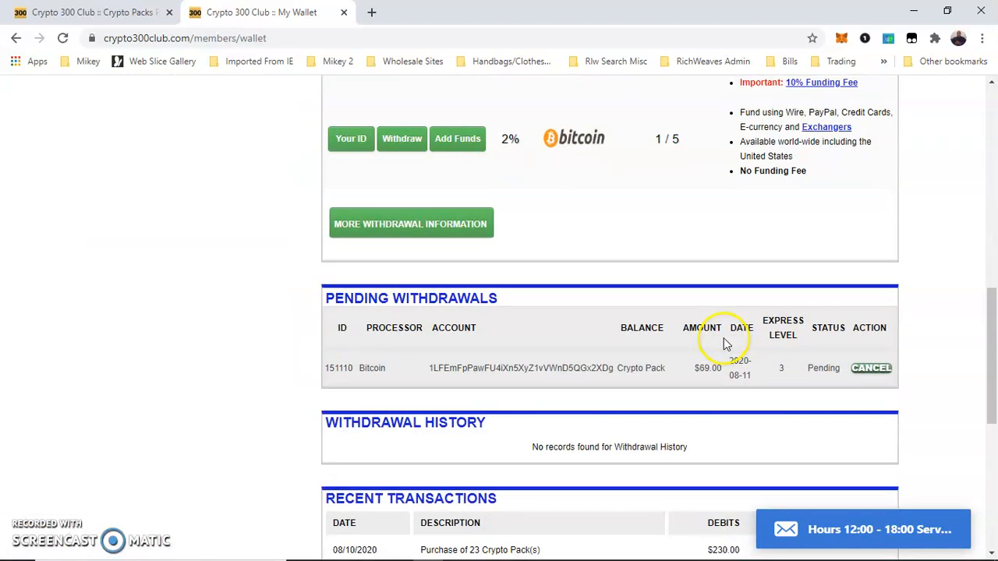
scroll("down", 3)
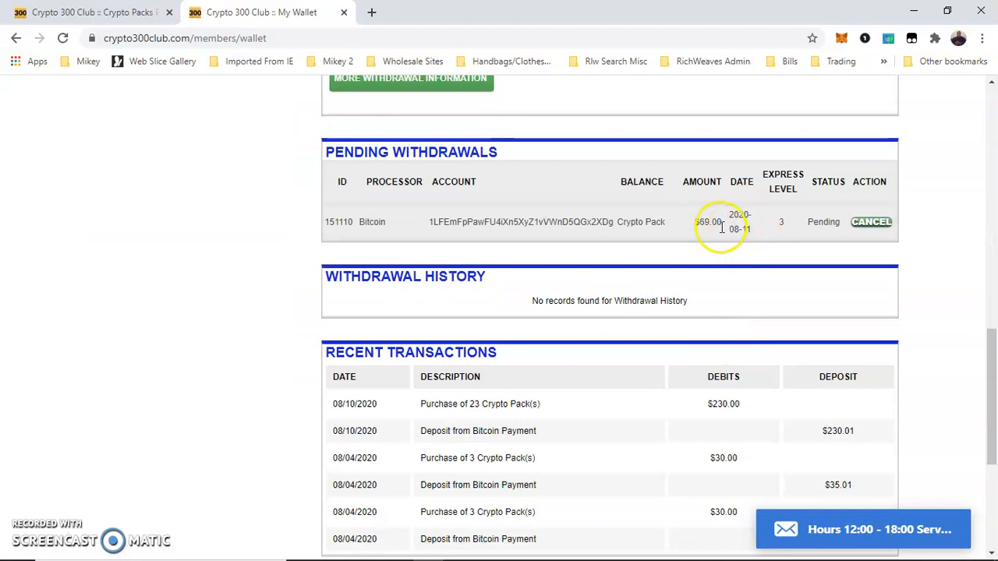
mouse_move(714, 215)
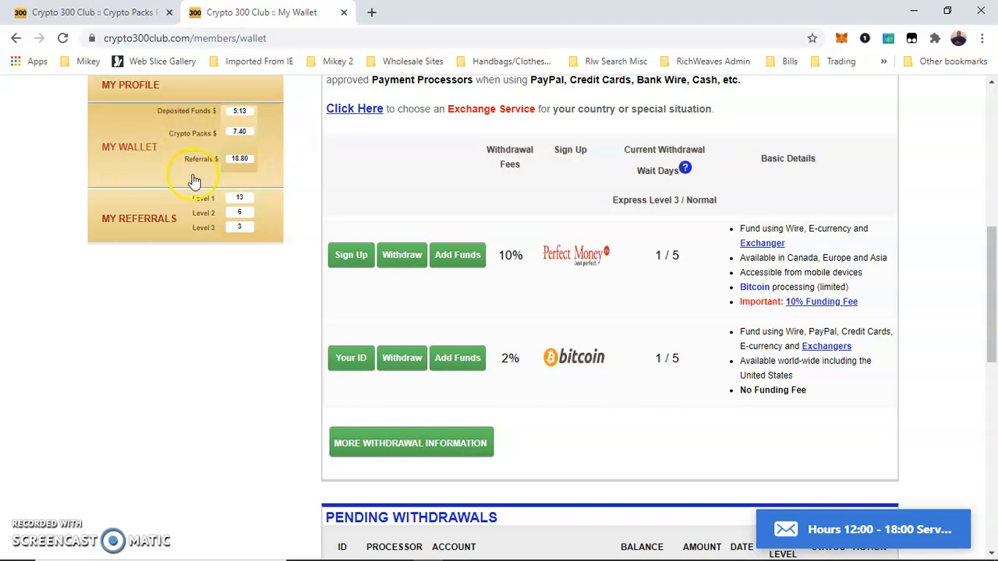
mouse_move(293, 153)
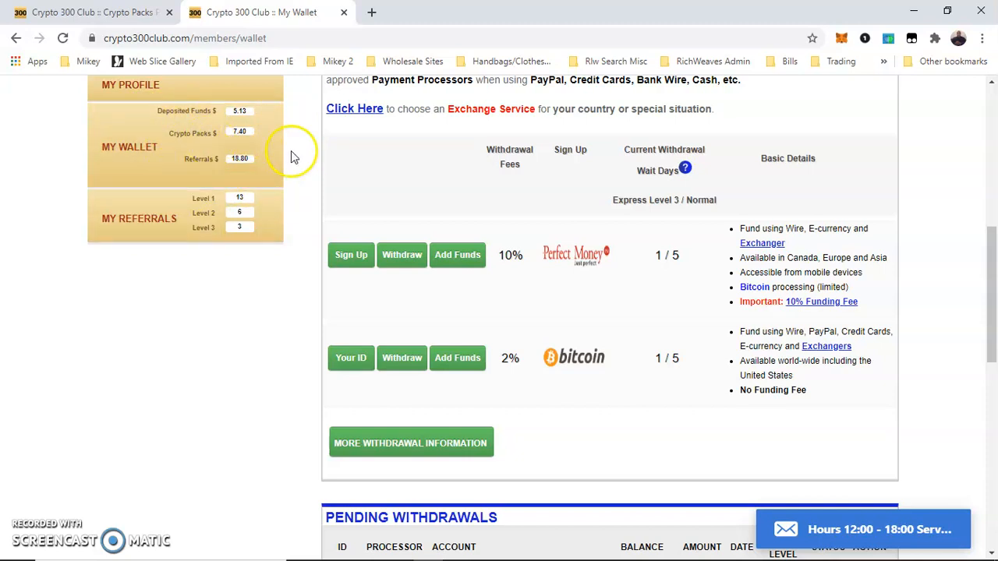
mouse_move(274, 238)
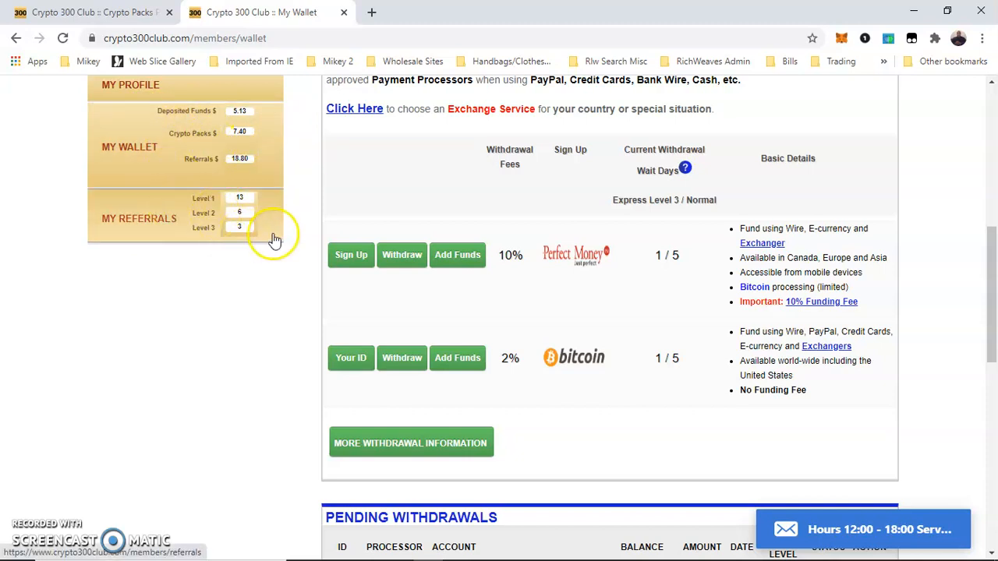
scroll("up", 3)
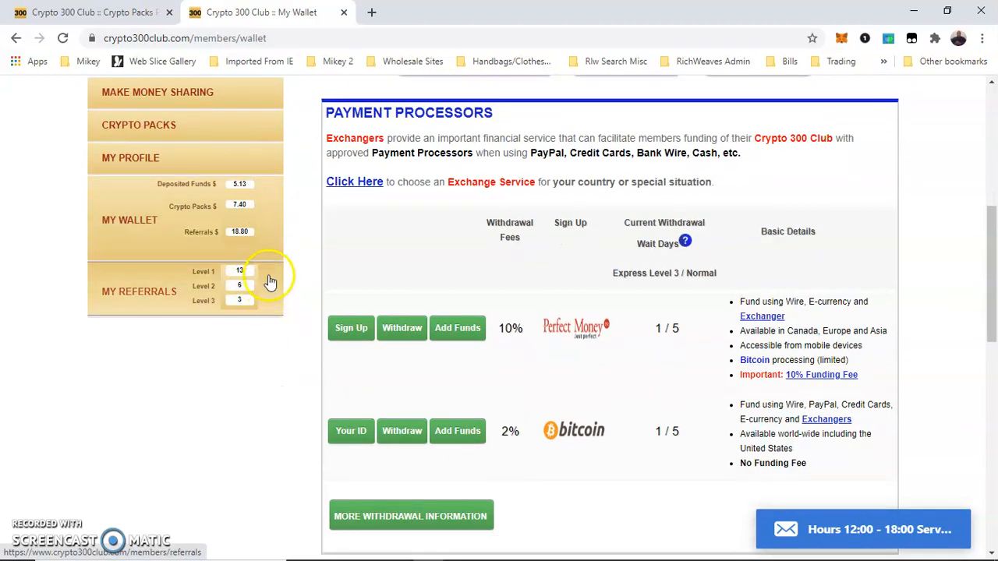
mouse_move(265, 295)
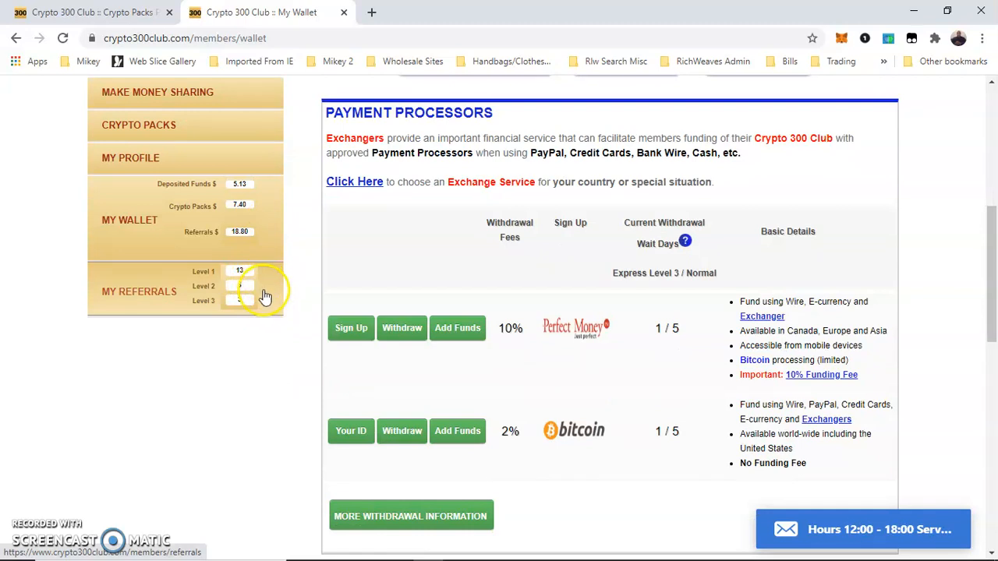
mouse_move(236, 310)
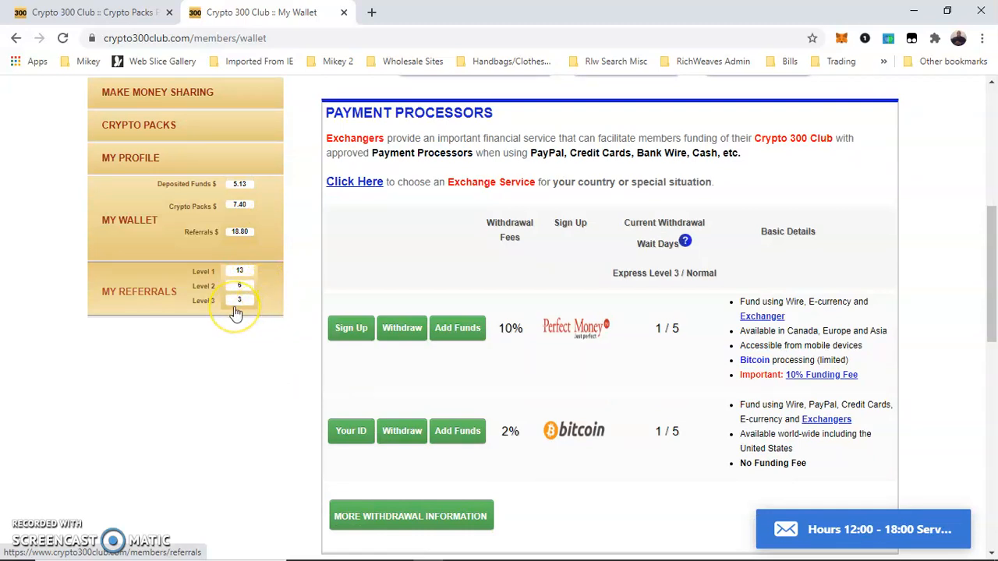
mouse_move(320, 281)
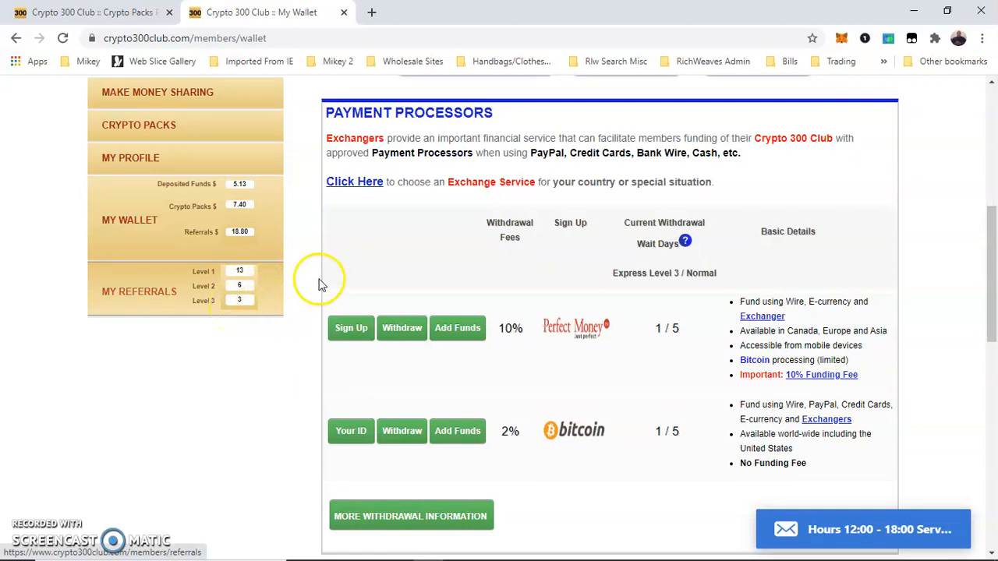
scroll("down", 3)
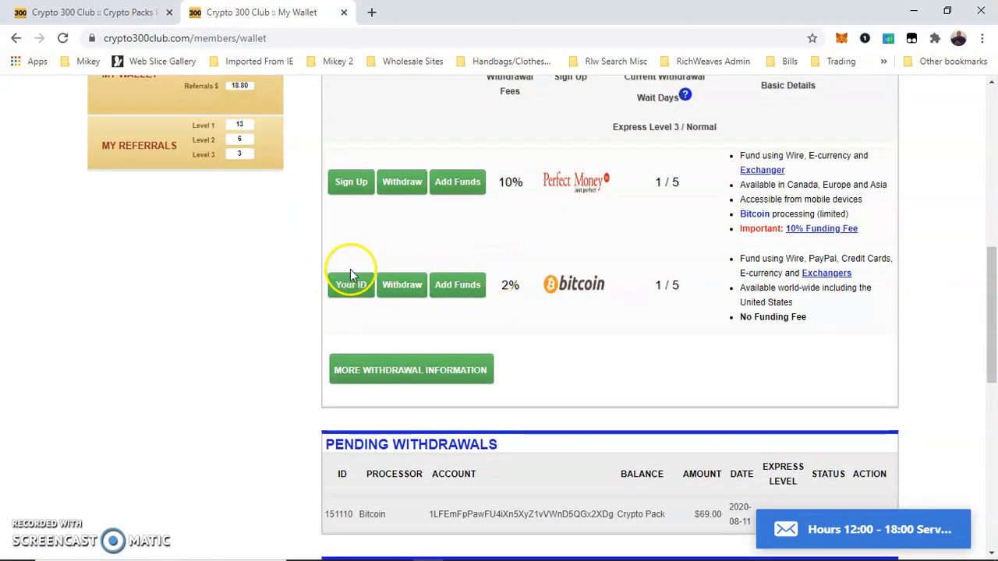
mouse_move(559, 284)
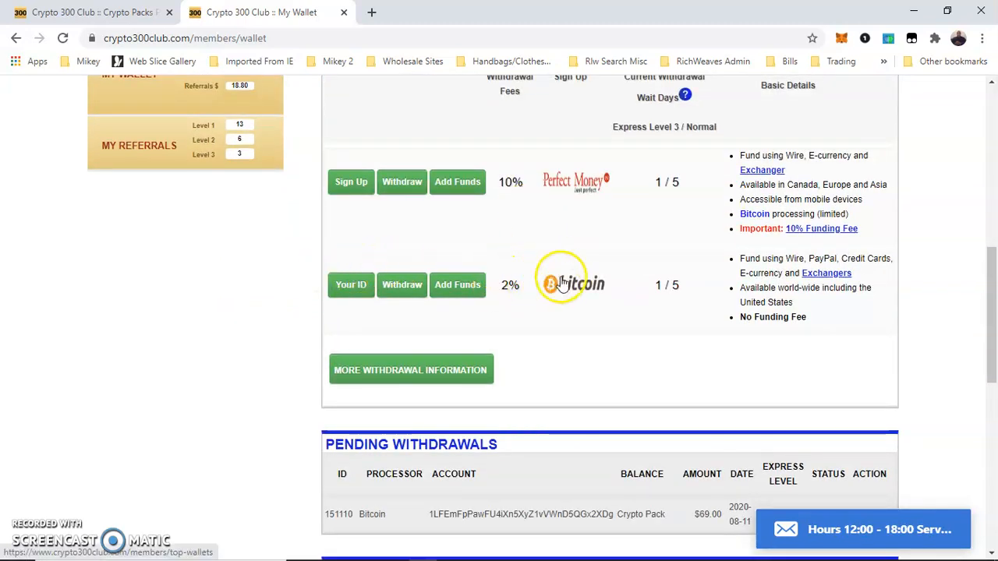
scroll("down", 3)
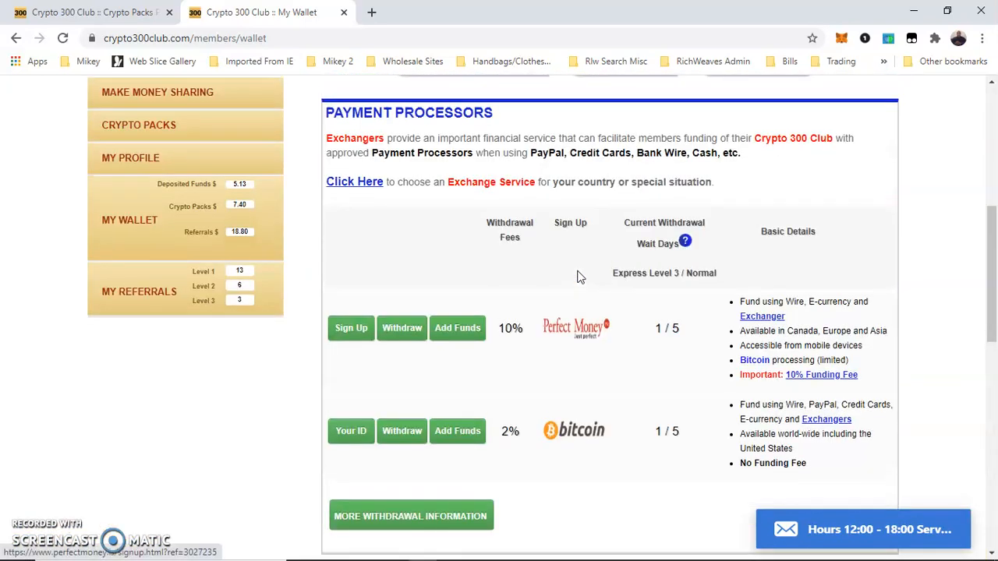
scroll("up", 3)
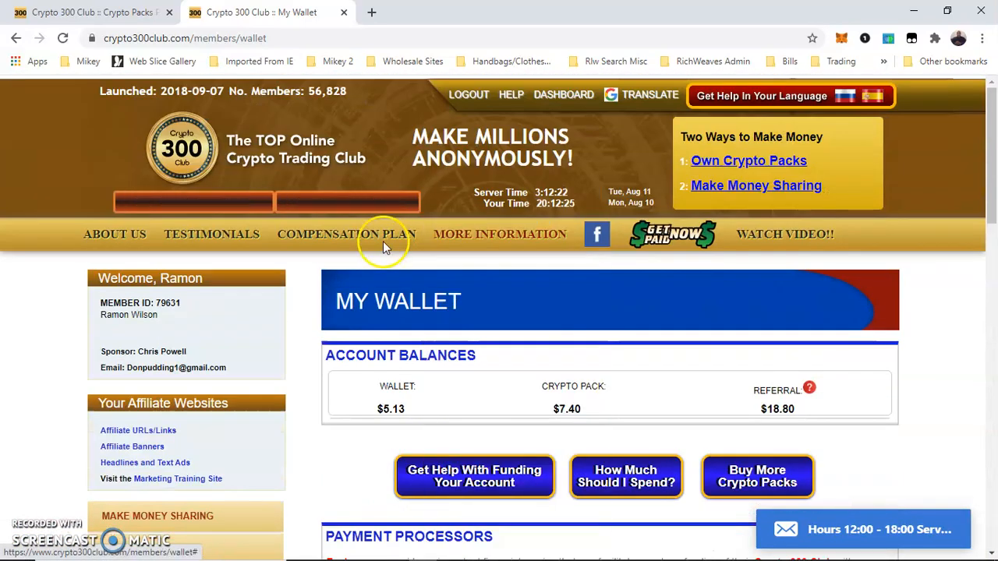
scroll("down", 3)
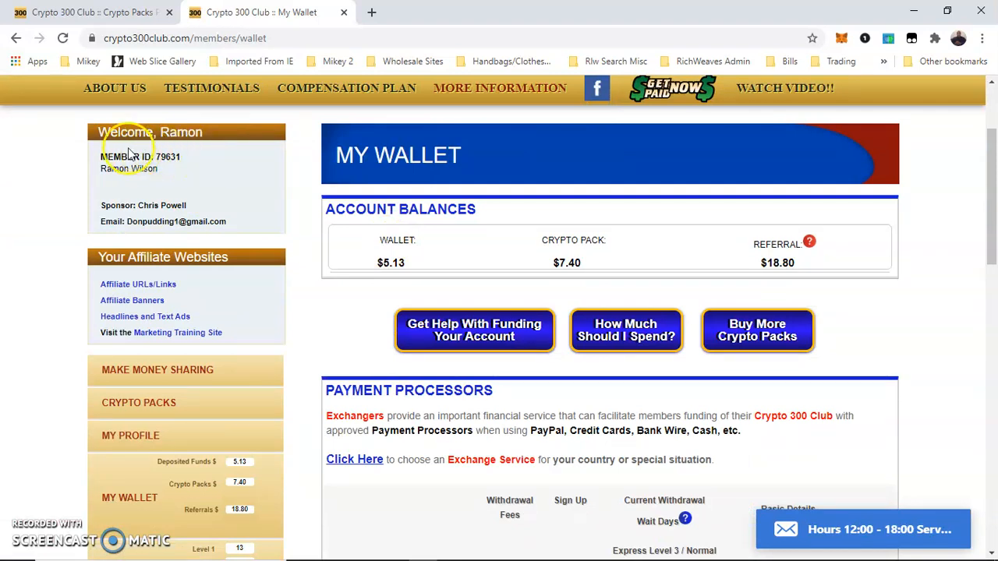
mouse_move(364, 199)
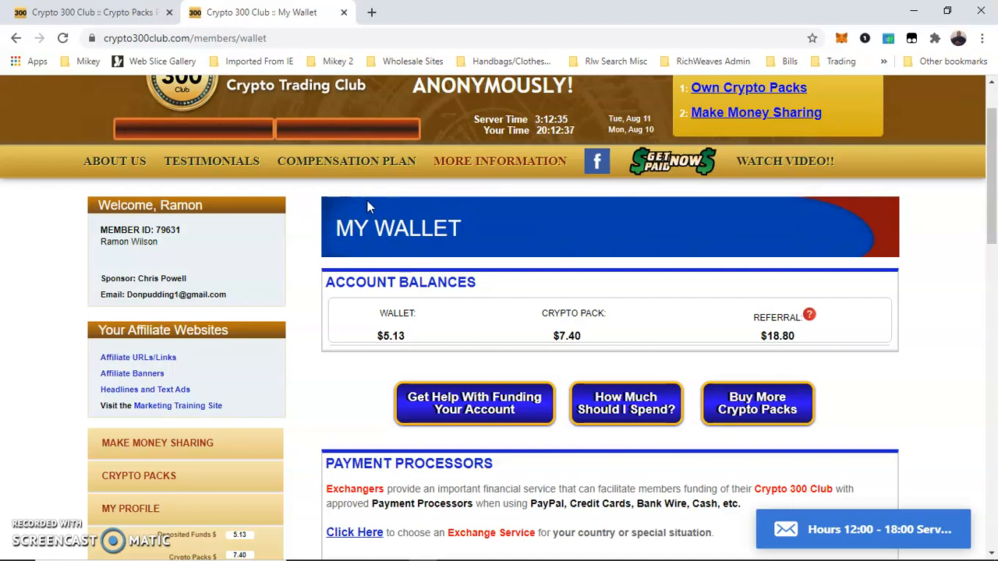
scroll("down", 3)
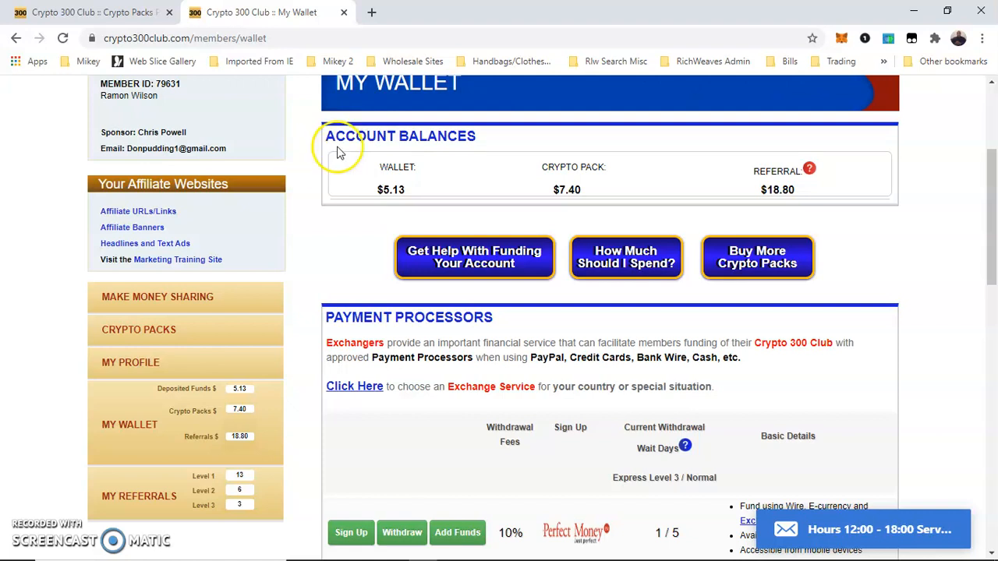
scroll("up", 3)
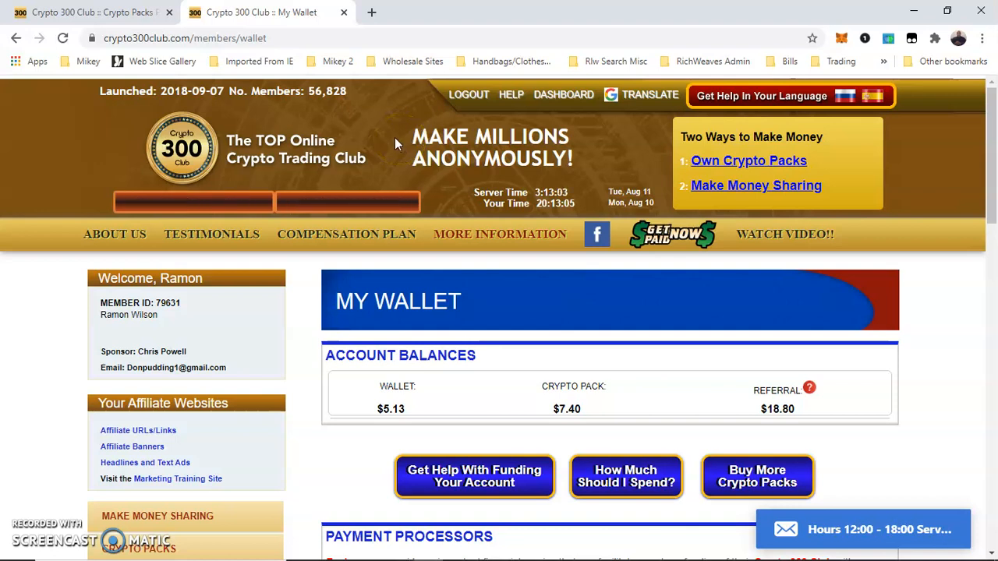
scroll("down", 3)
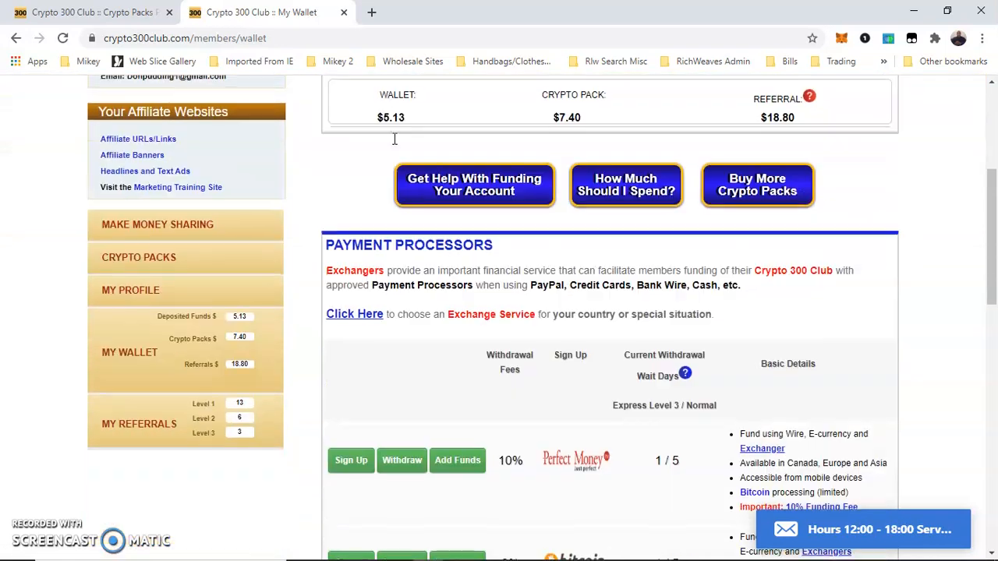